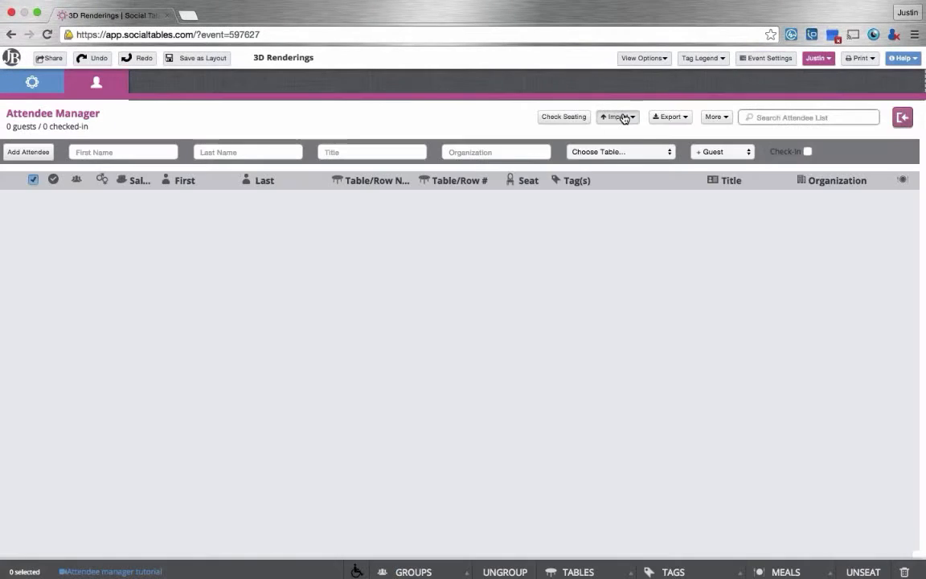
# Select the wedding guest list .xls from Downloads as the attendee import file
pyautogui.click(617, 116)
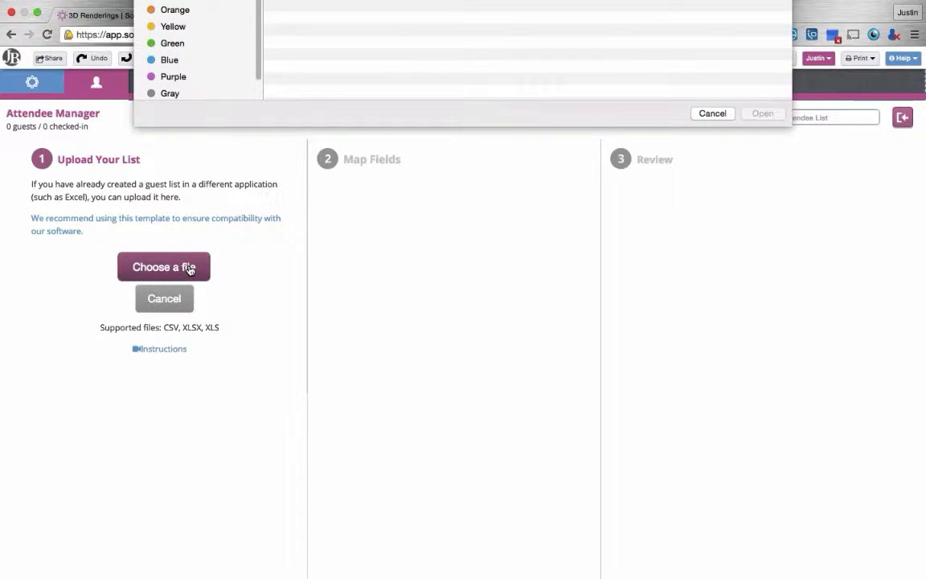
pyautogui.click(164, 266)
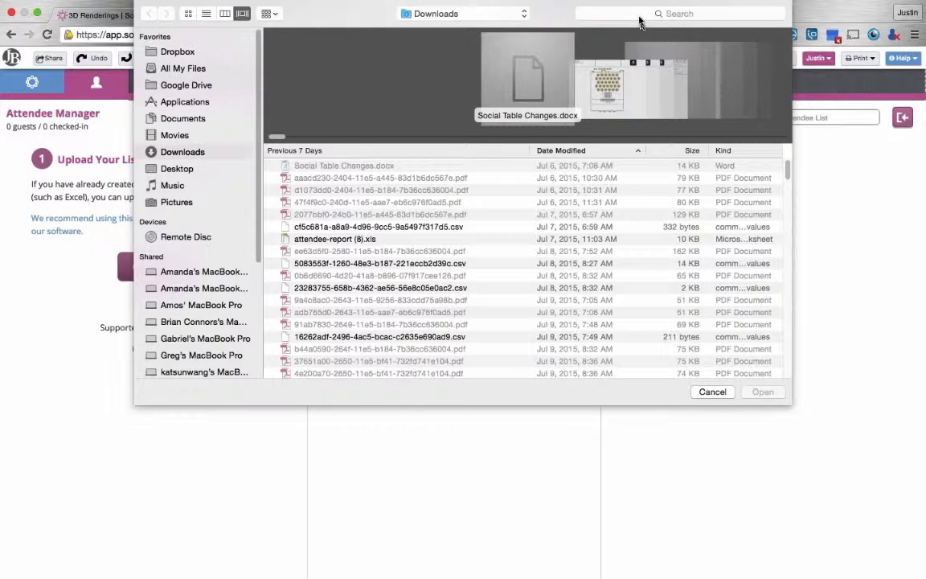
pyautogui.write('a')
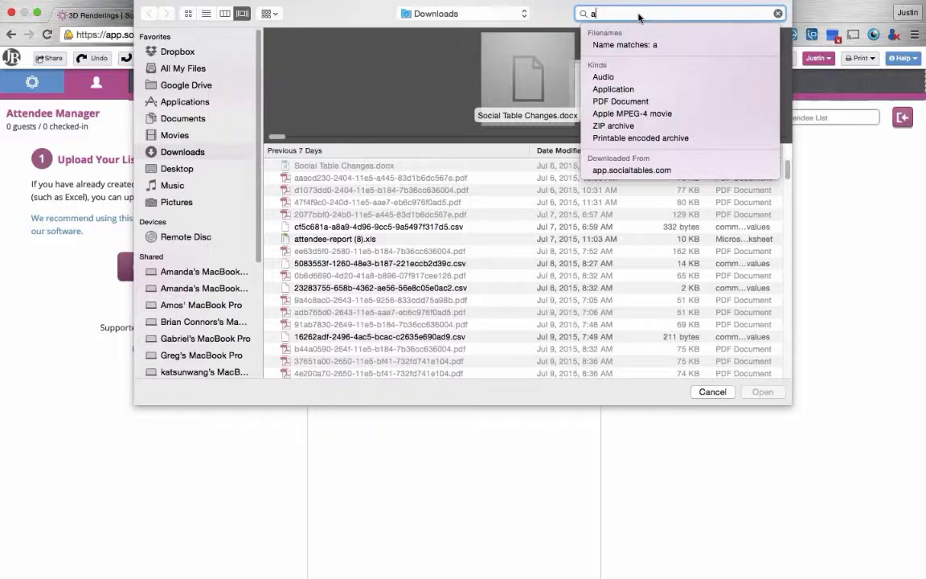
pyautogui.write('wedding')
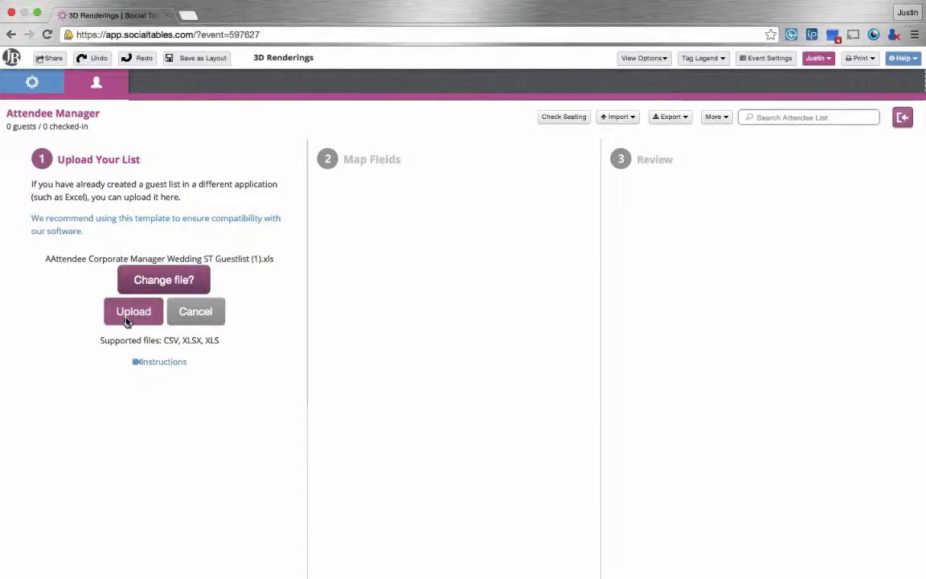
# Upload the guest list, check the Salutation field mapping, and import the 40 attendees
pyautogui.click(133, 311)
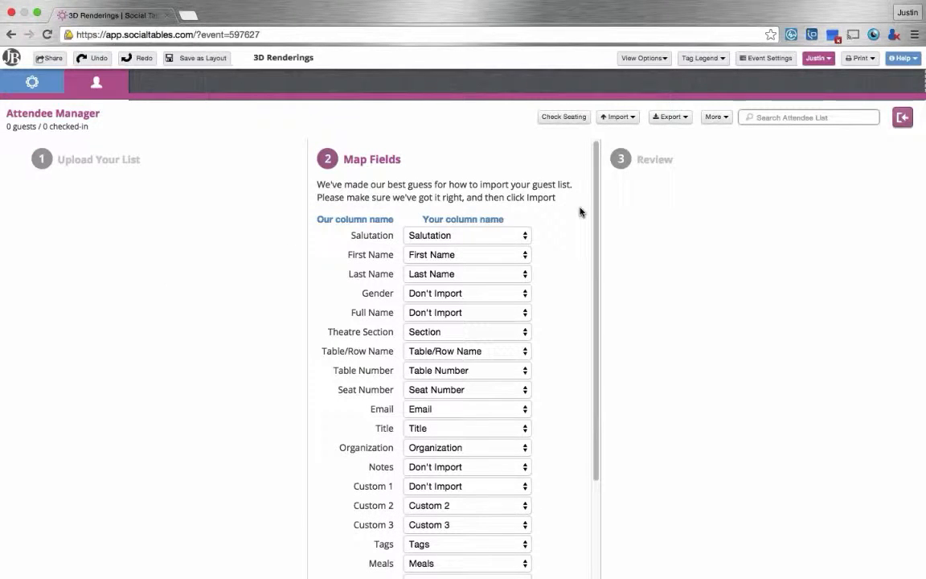
pyautogui.scroll(-3)
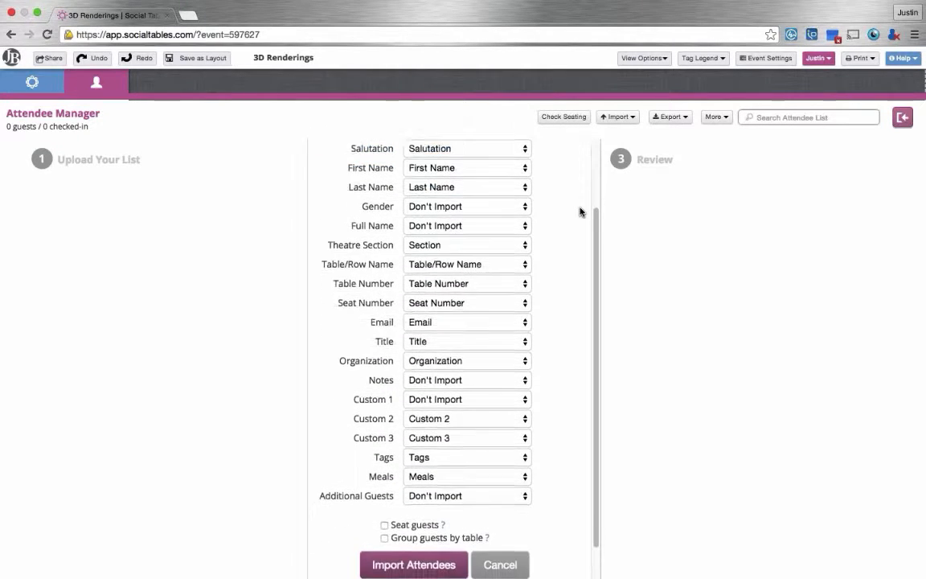
pyautogui.click(466, 148)
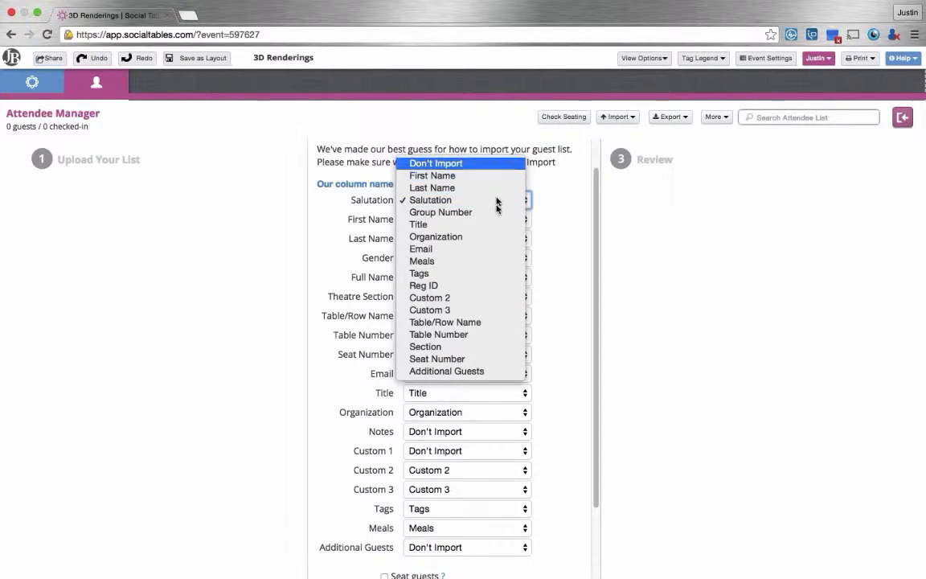
pyautogui.click(435, 163)
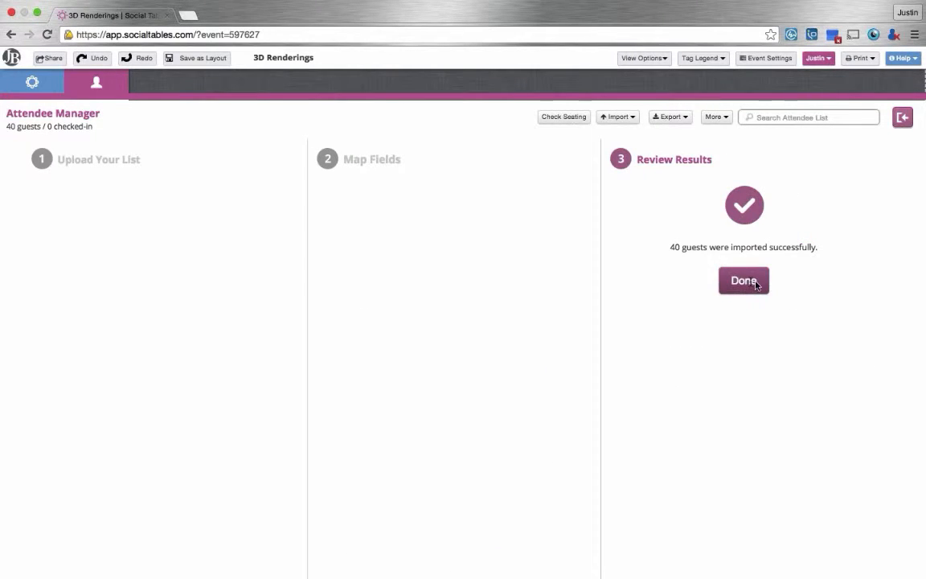
# Finish the import review and scroll through the 40 imported attendees
pyautogui.click(742, 281)
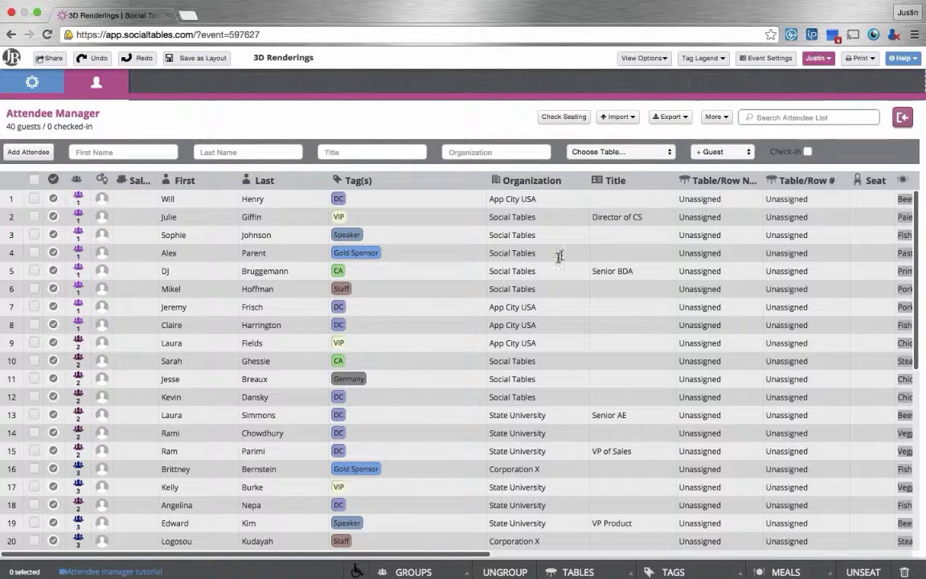
pyautogui.scroll(-3)
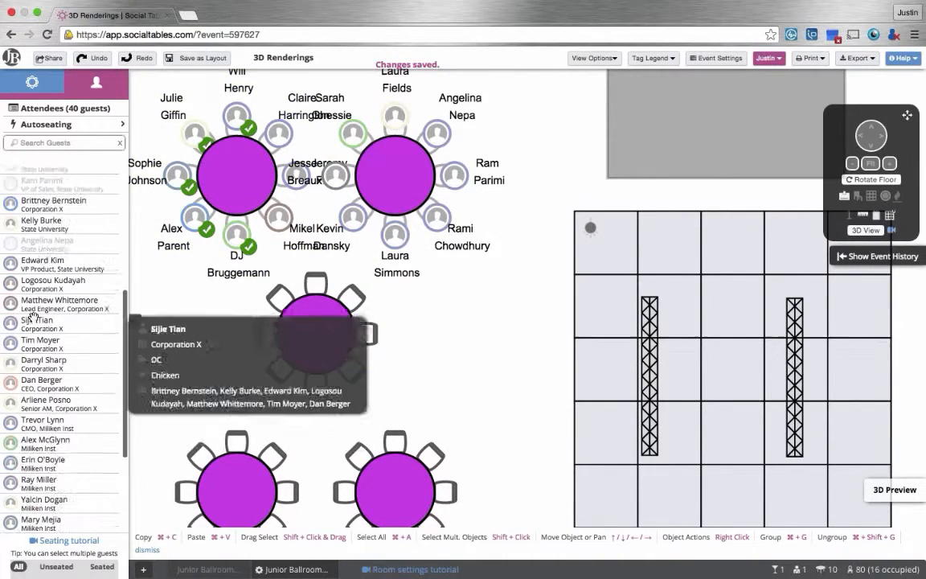
# Autoseat guests at the round tables and generate the Table Report PDF
pyautogui.click(46, 124)
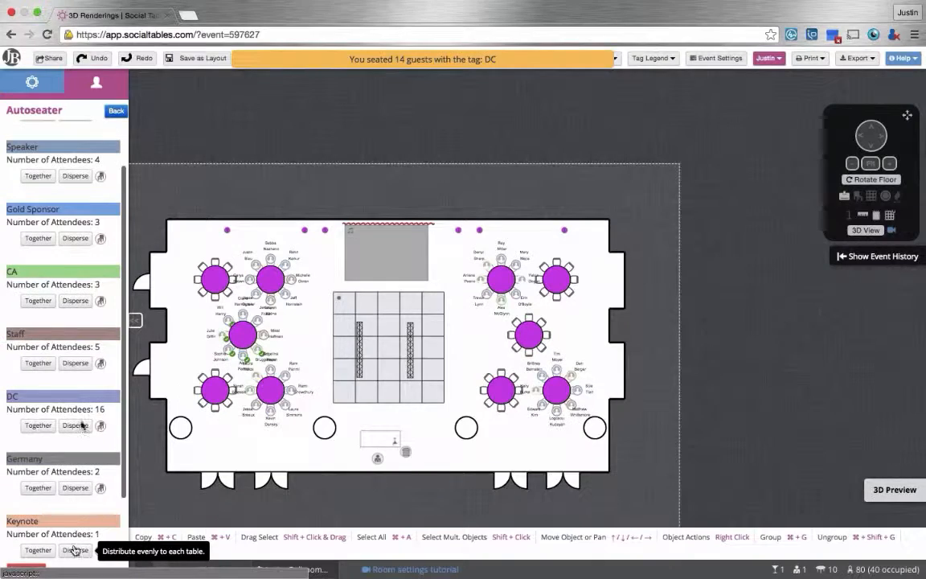
pyautogui.click(116, 111)
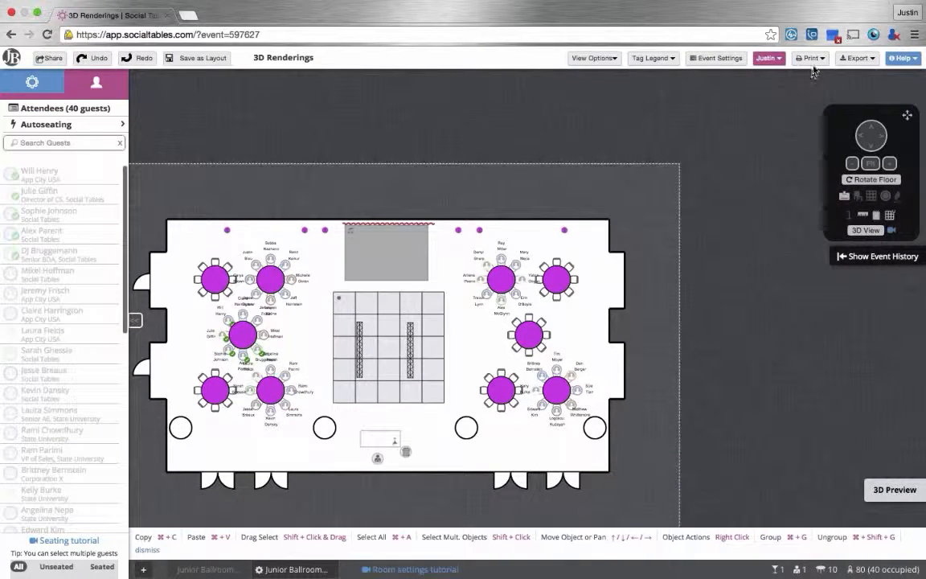
pyautogui.click(808, 57)
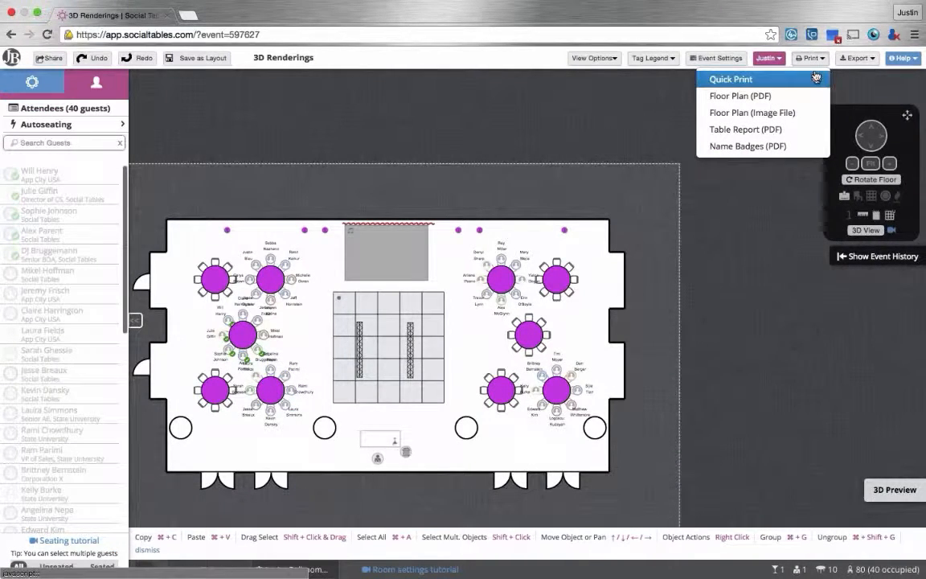
pyautogui.click(745, 129)
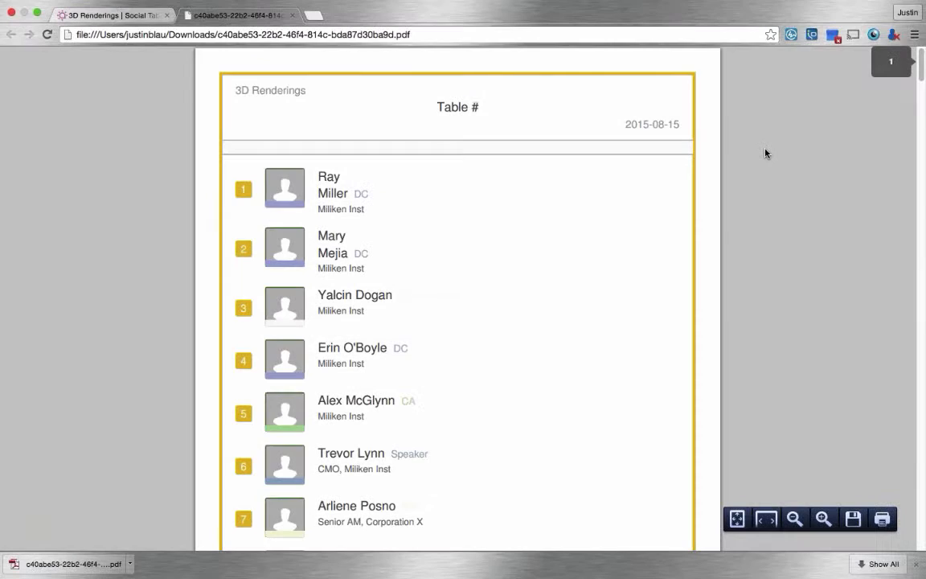
pyautogui.scroll(-3)
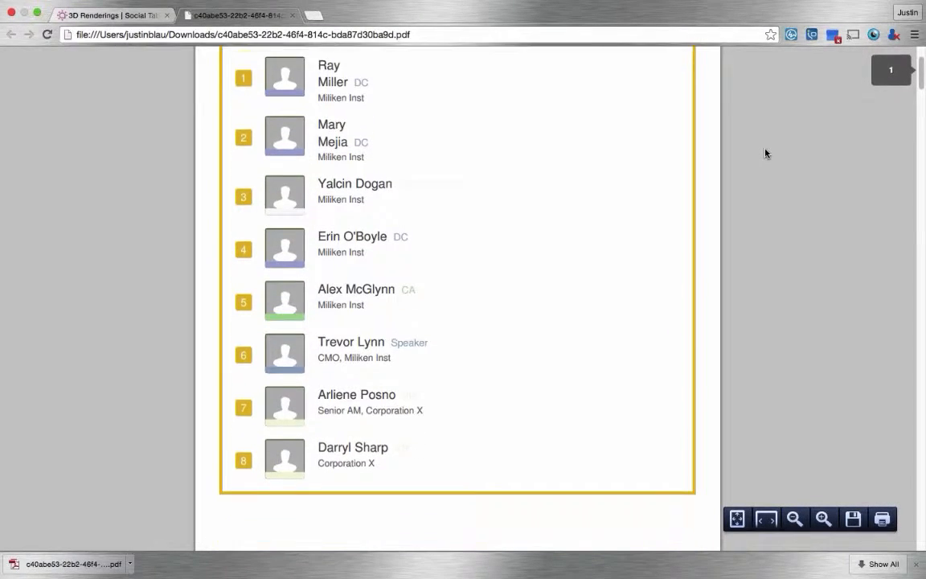